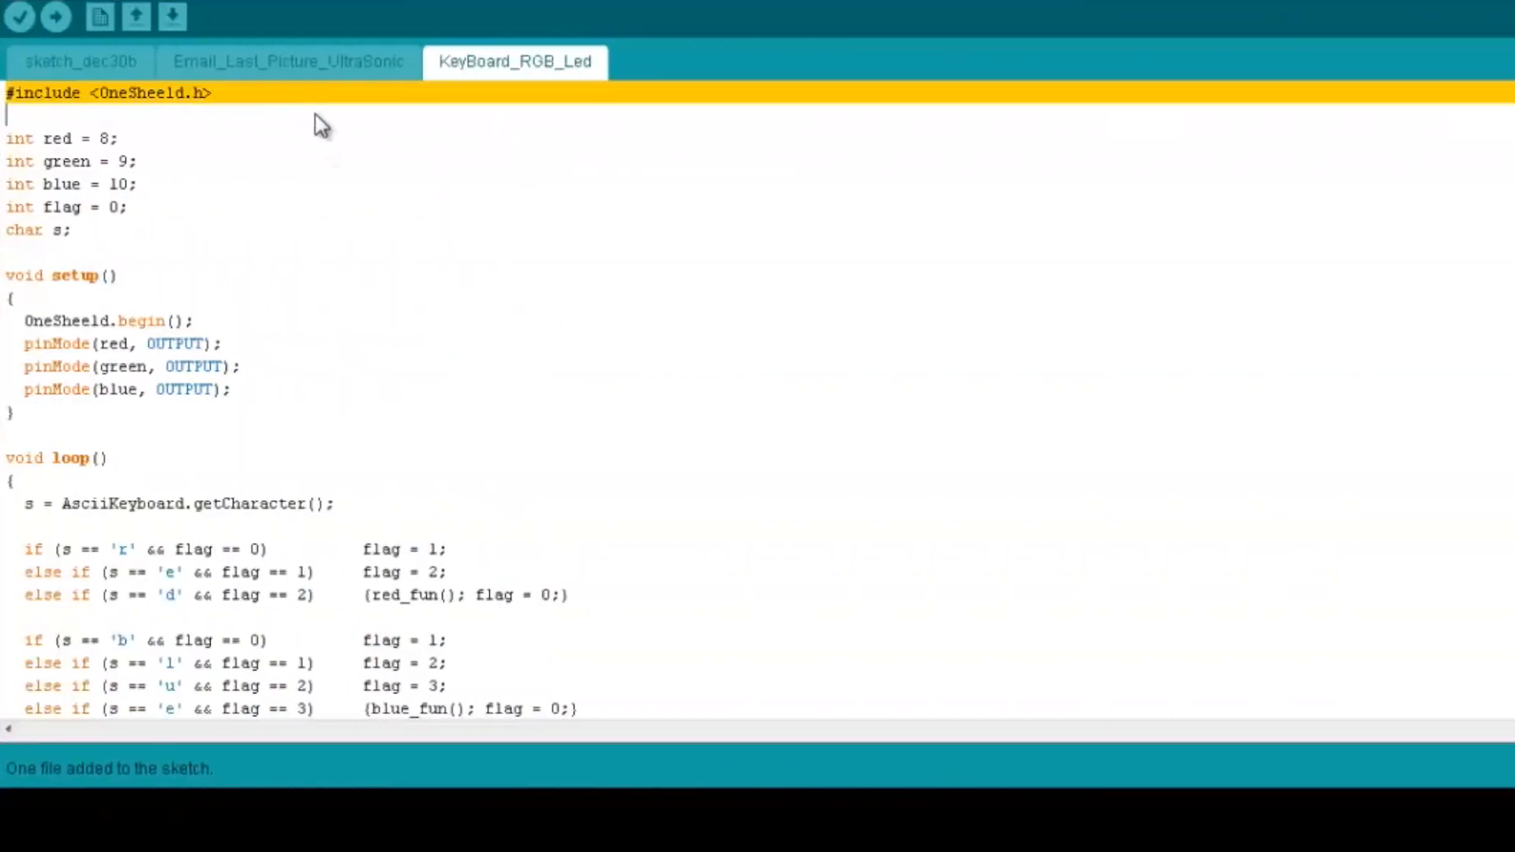
{"action": "mouse_move", "coordinate": [375, 143]}
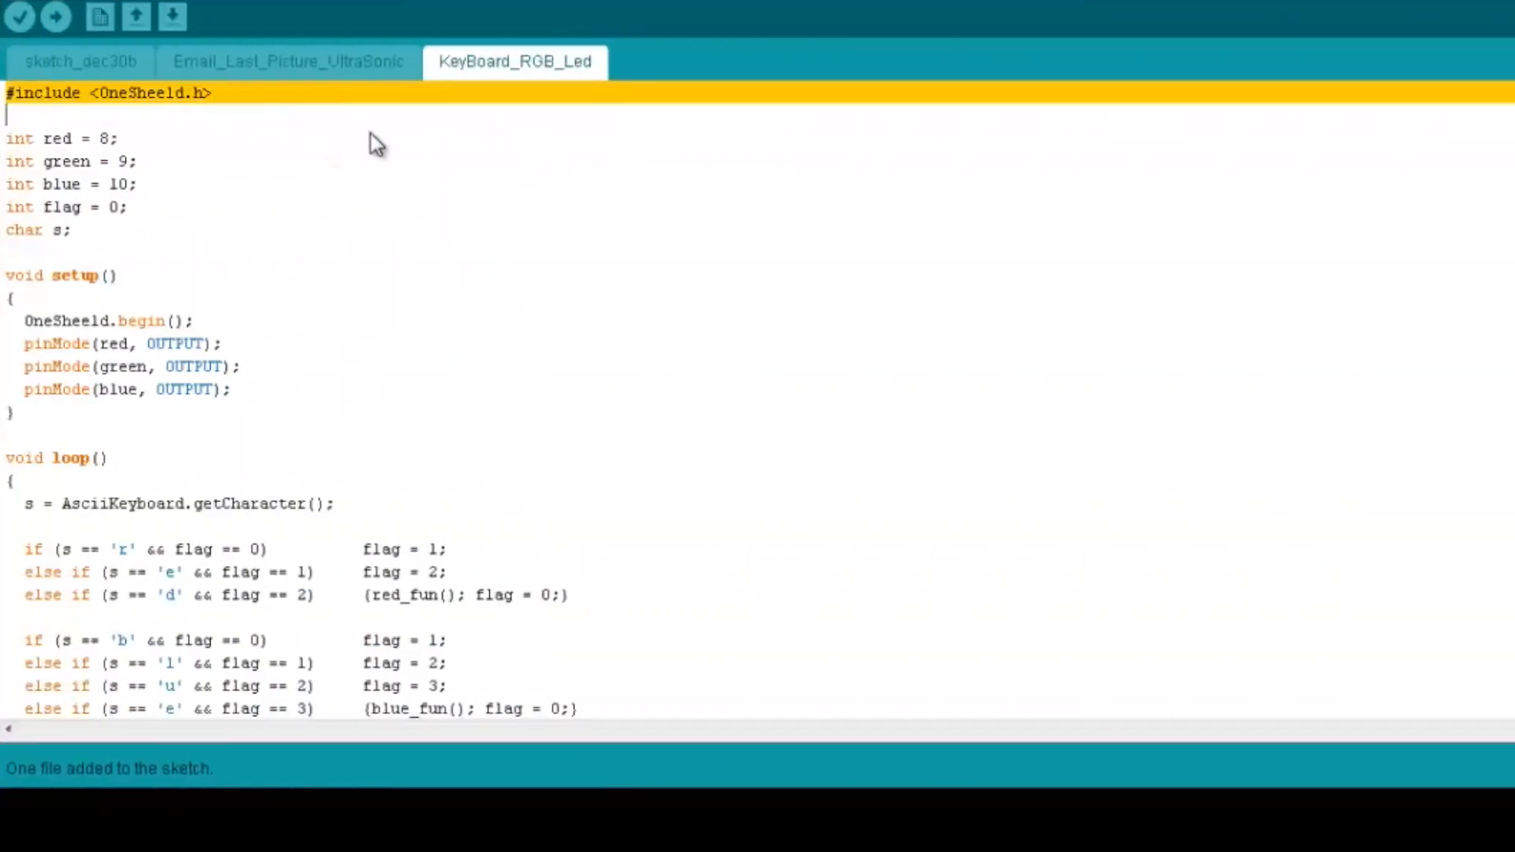
{"action": "mouse_move", "coordinate": [8, 155]}
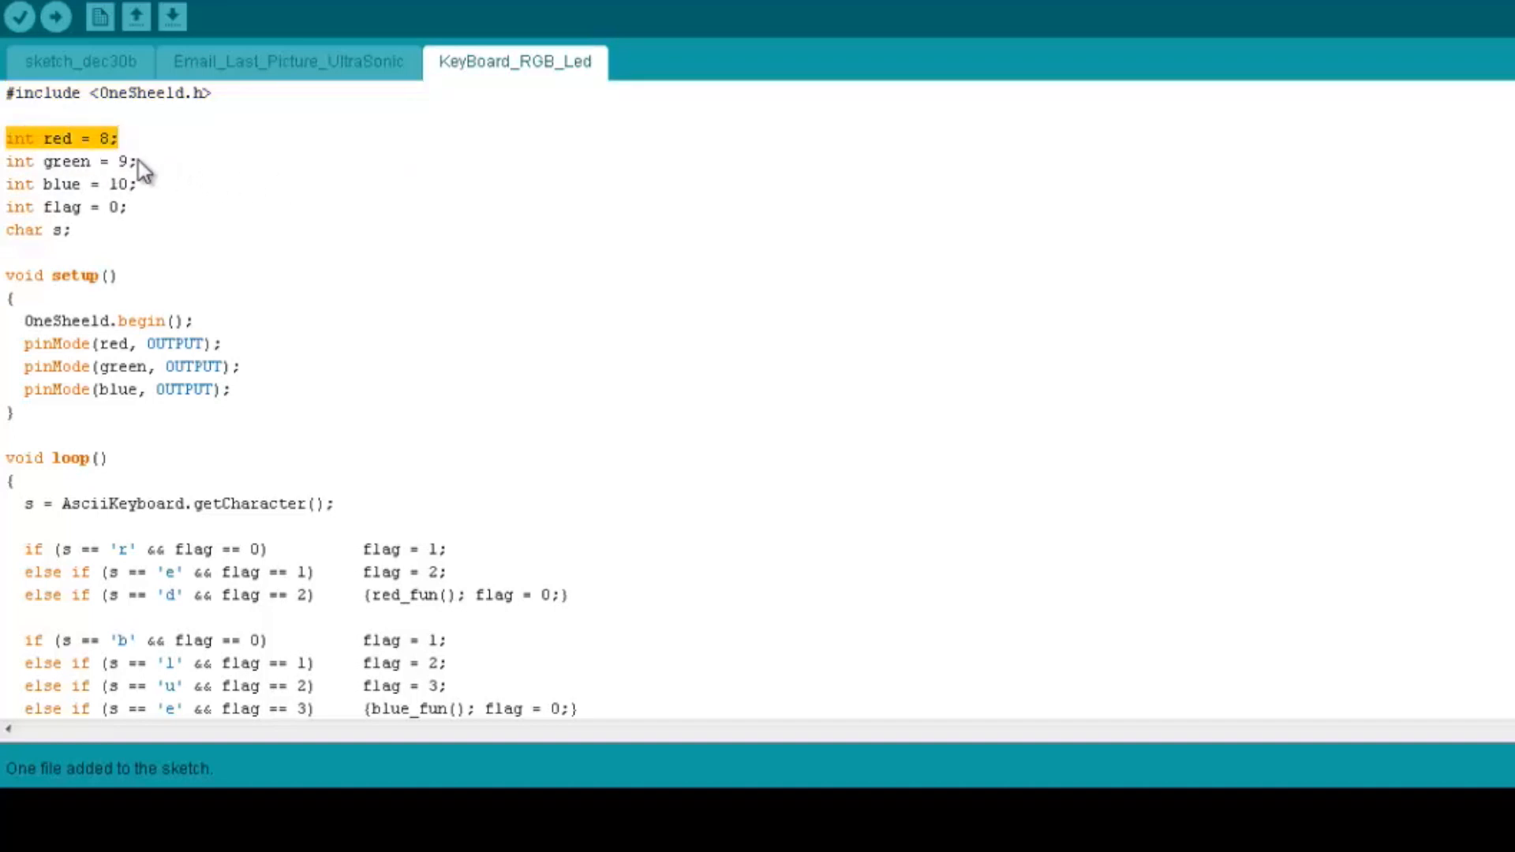
{"action": "left_click", "coordinate": [68, 161]}
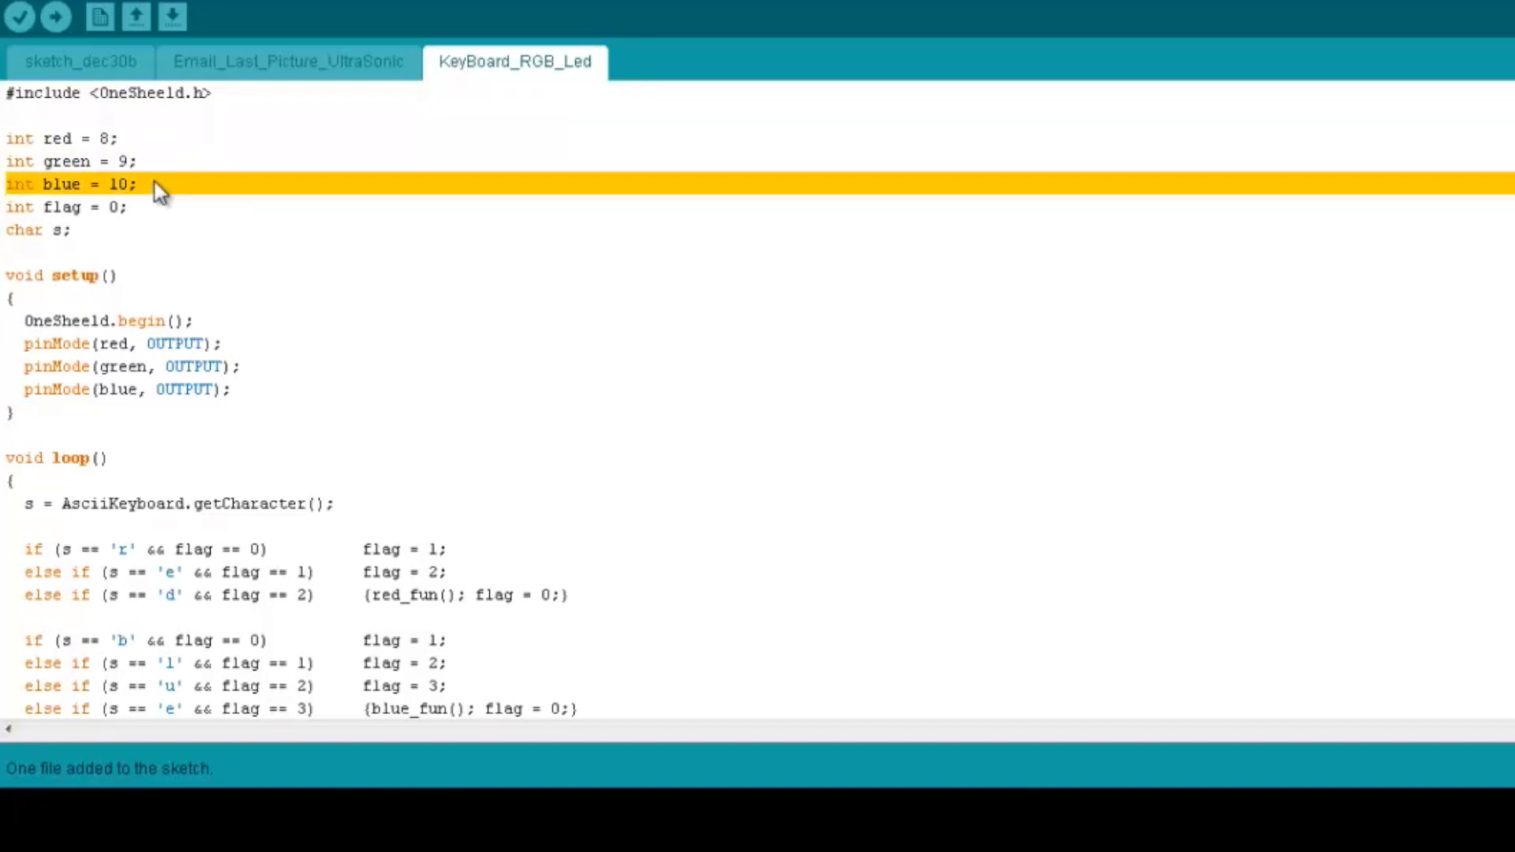
{"action": "left_click", "coordinate": [145, 207]}
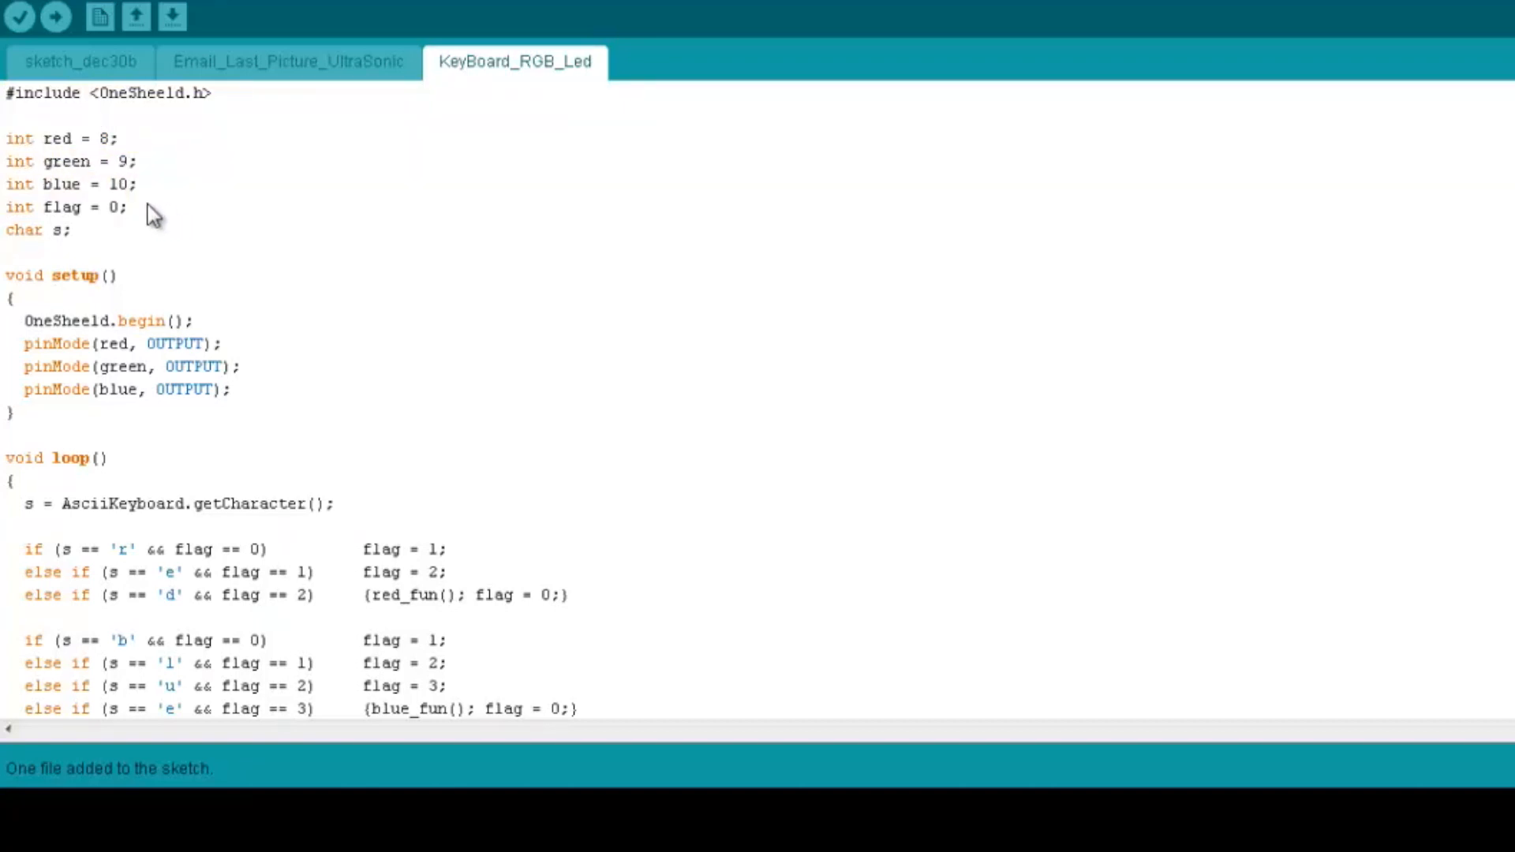
{"action": "mouse_move", "coordinate": [130, 223]}
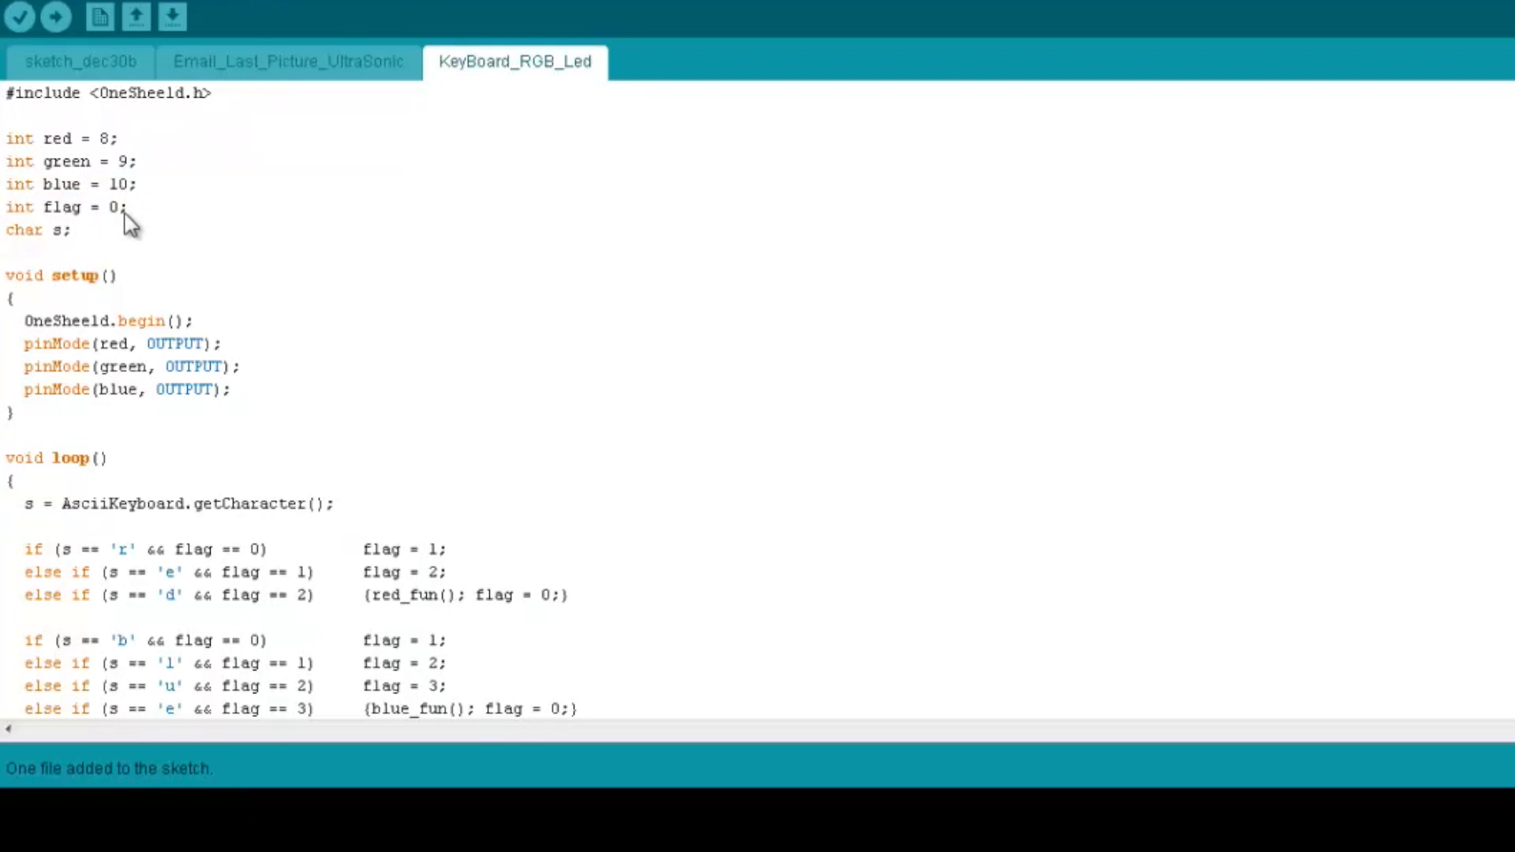
{"action": "mouse_move", "coordinate": [107, 242]}
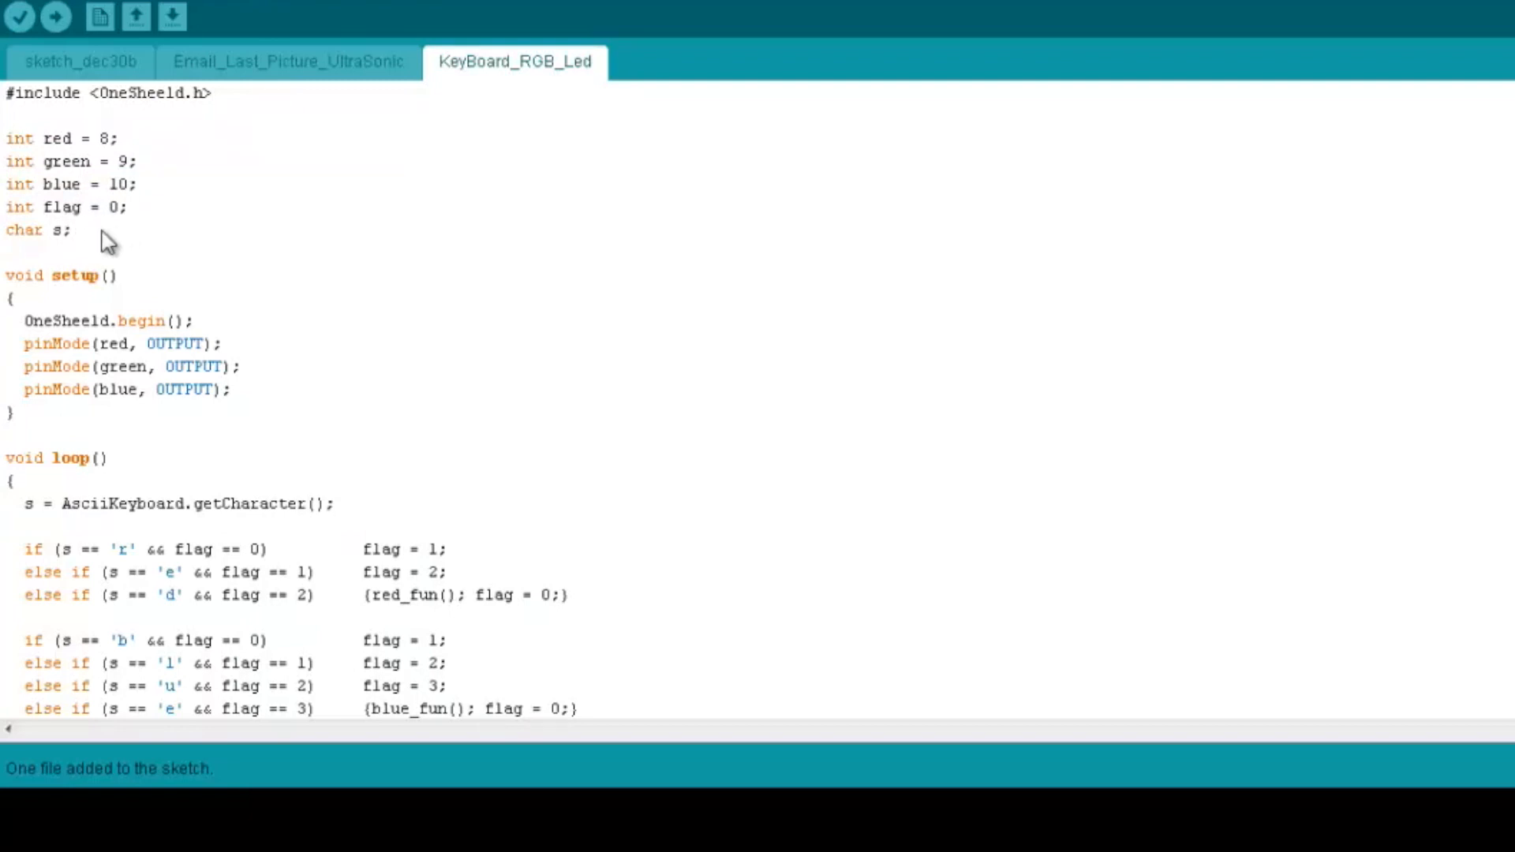
{"action": "left_click", "coordinate": [37, 230]}
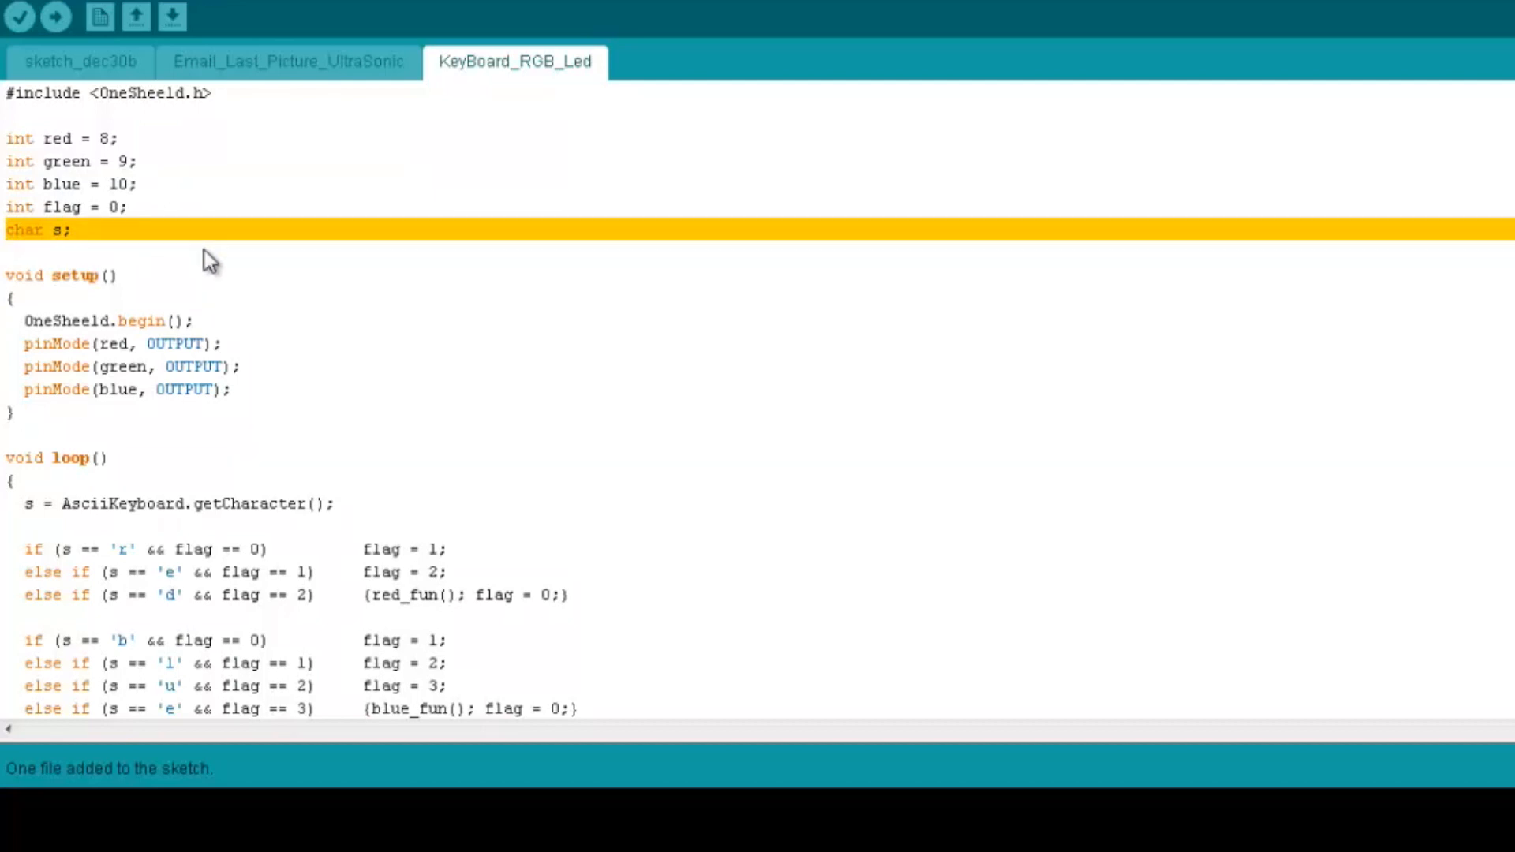
{"action": "scroll", "scroll_direction": "down", "scroll_amount": 3}
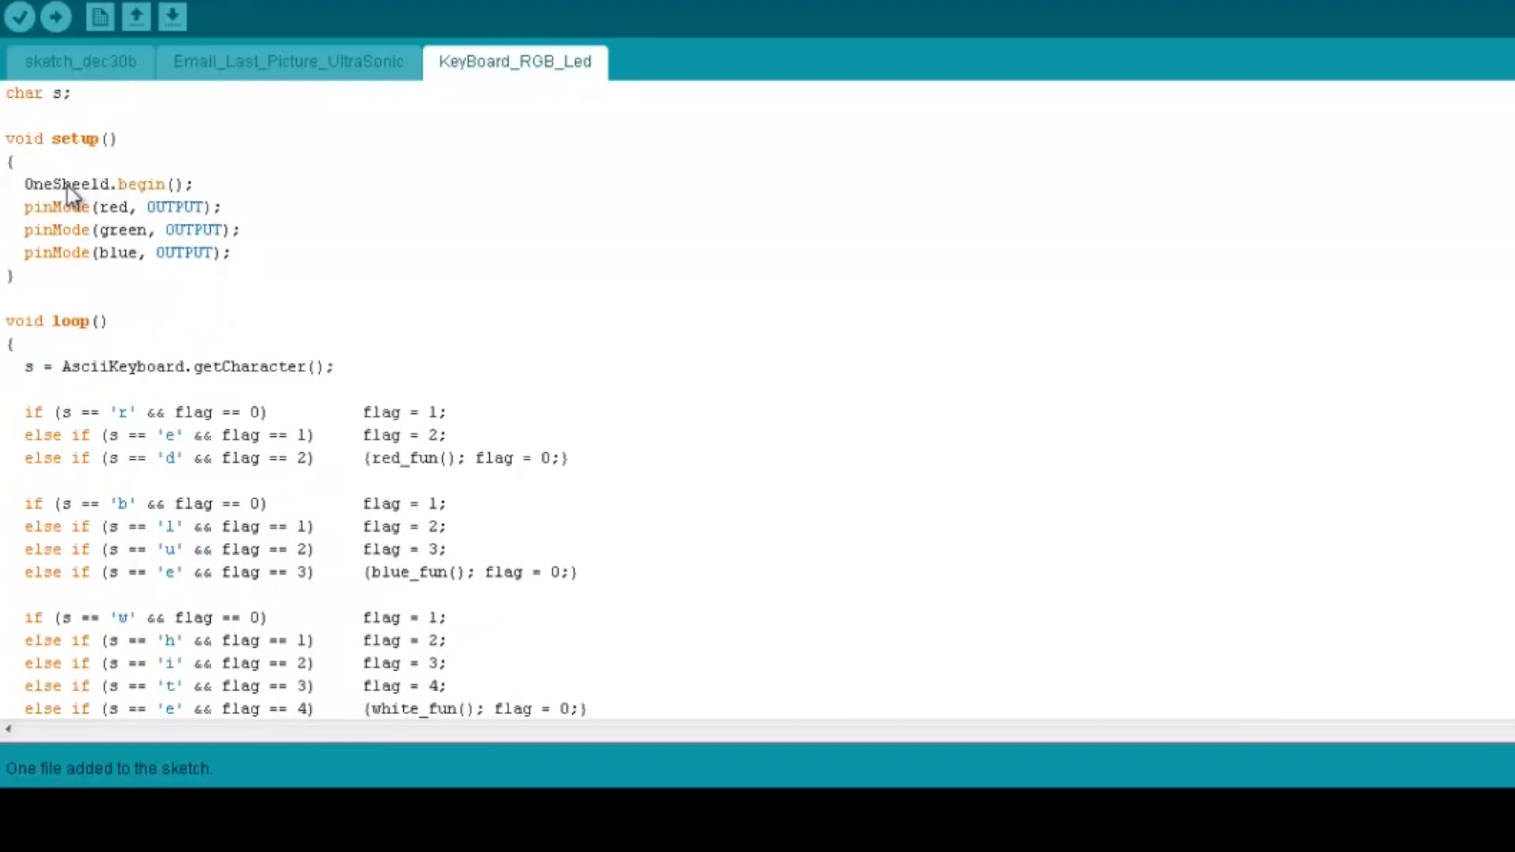
{"action": "mouse_move", "coordinate": [155, 246]}
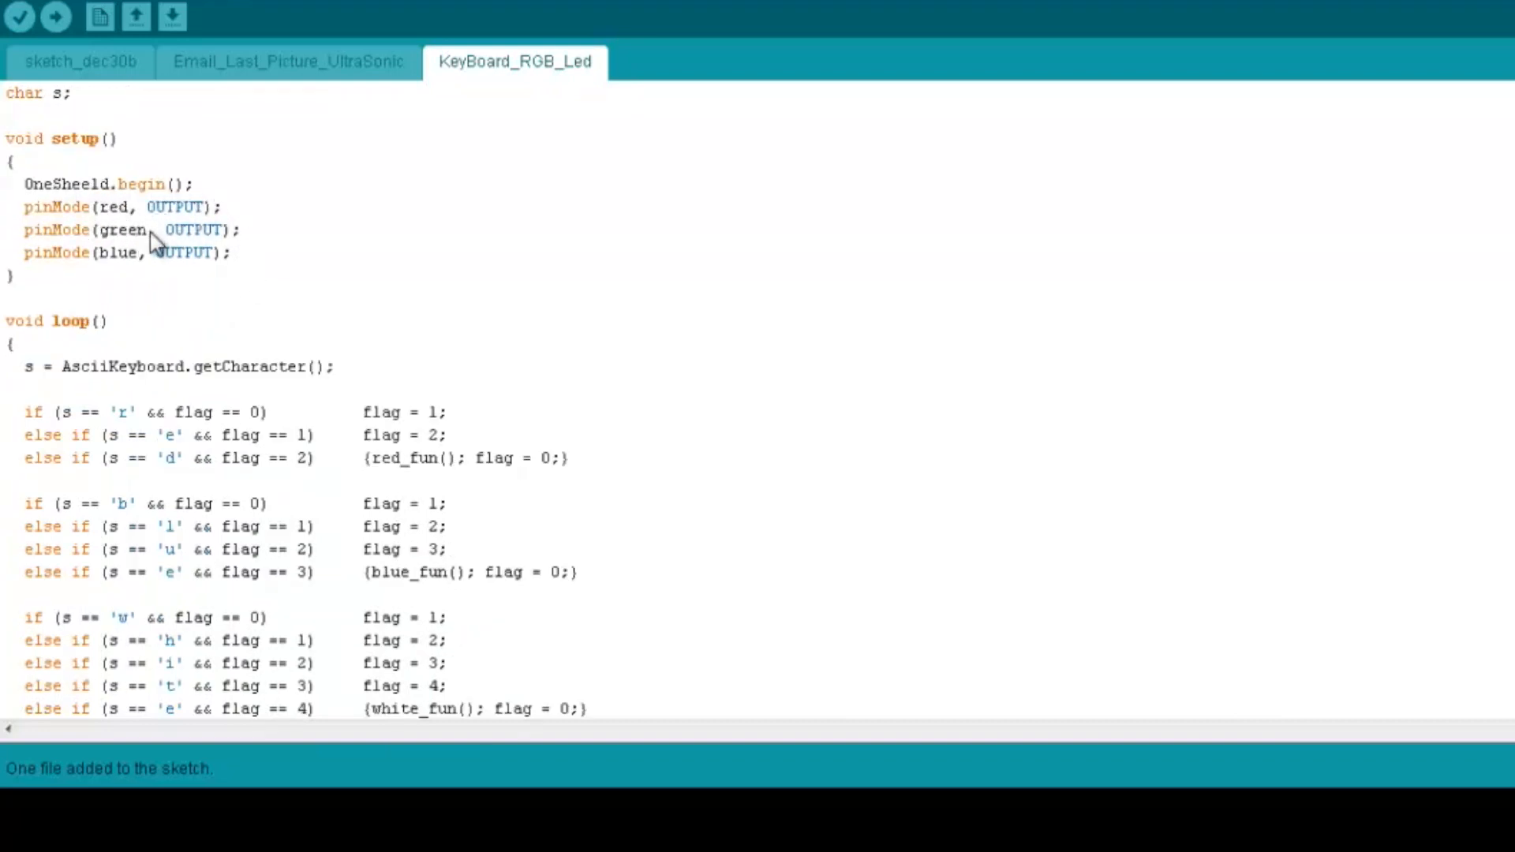
{"action": "mouse_move", "coordinate": [311, 281]}
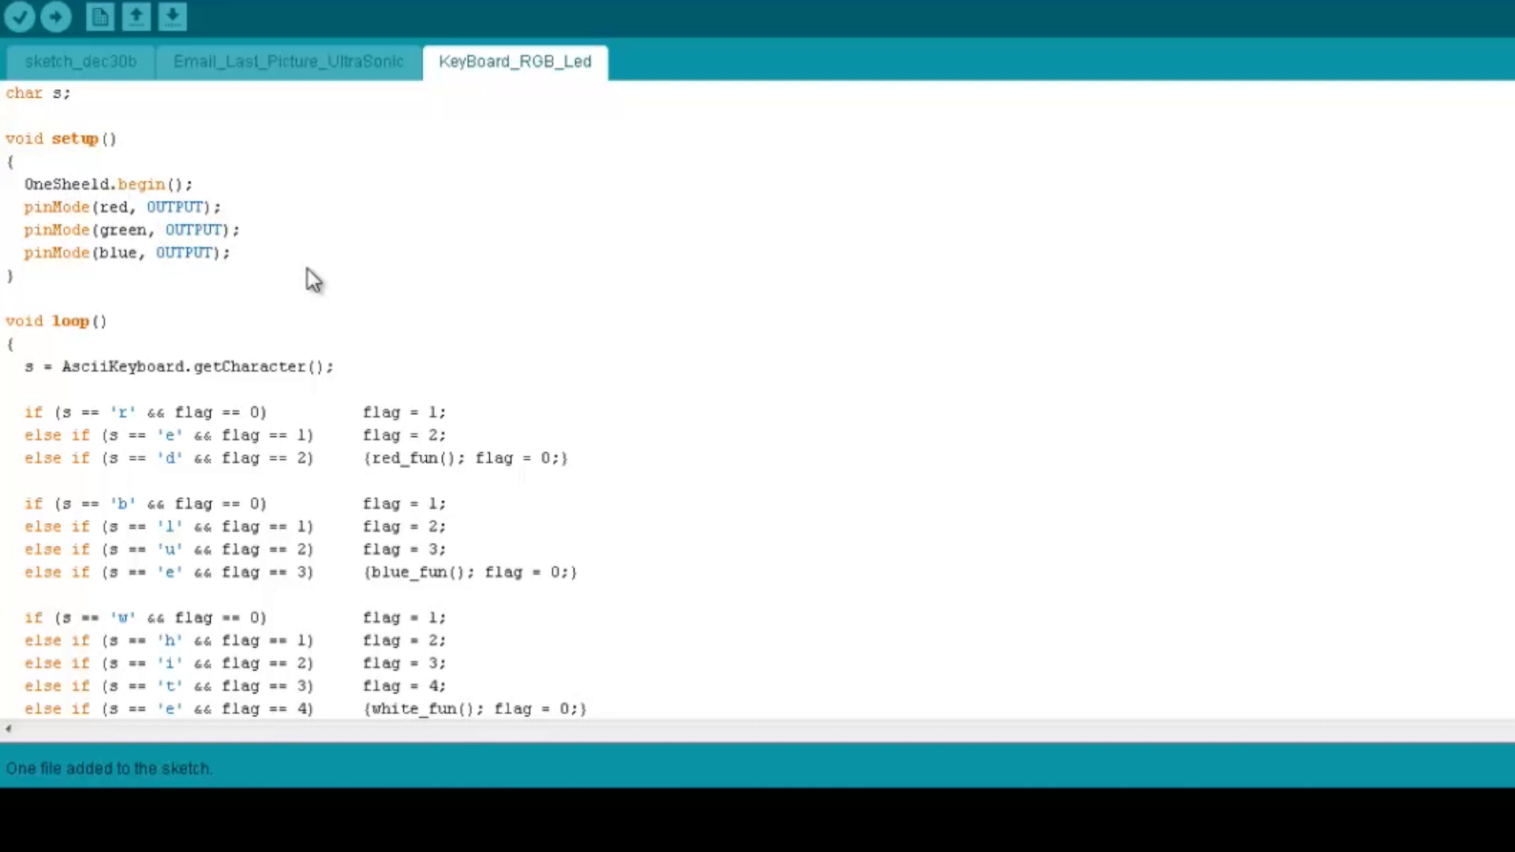
{"action": "scroll", "scroll_direction": "down", "scroll_amount": 3}
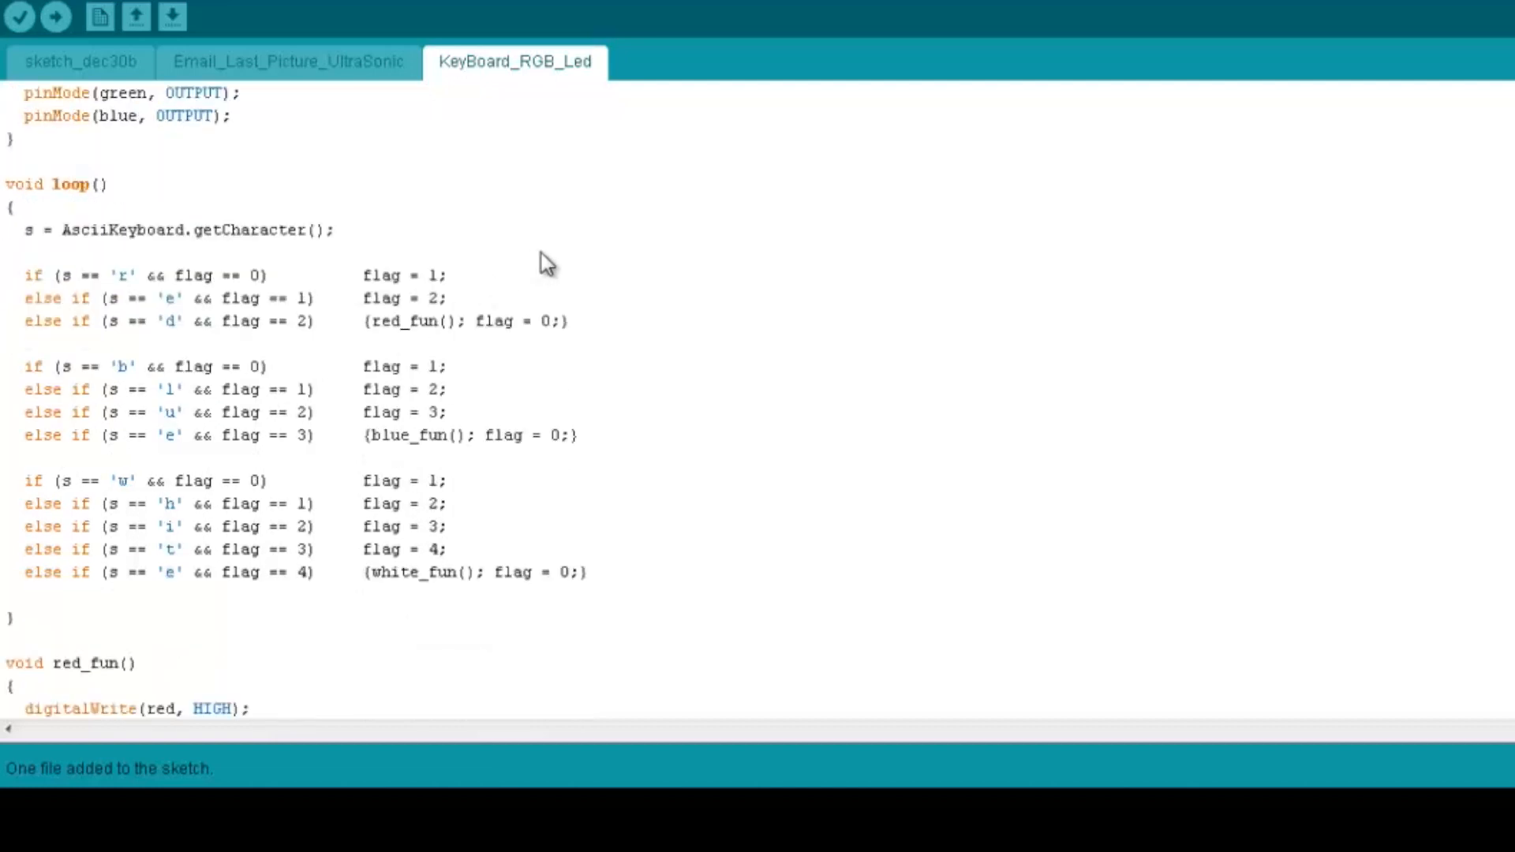
{"action": "mouse_move", "coordinate": [229, 245]}
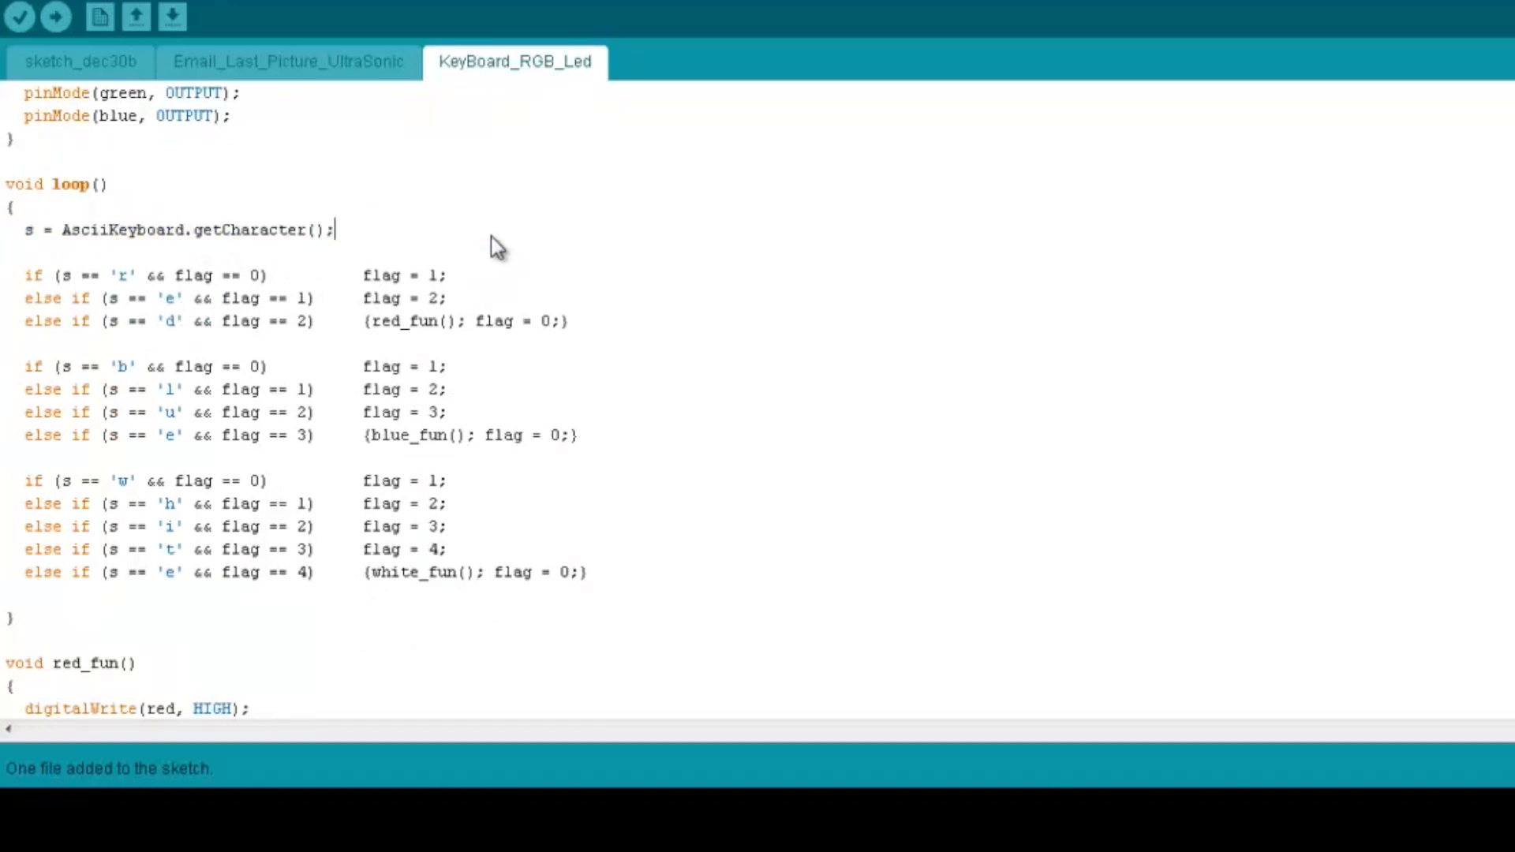
{"action": "mouse_move", "coordinate": [131, 298]}
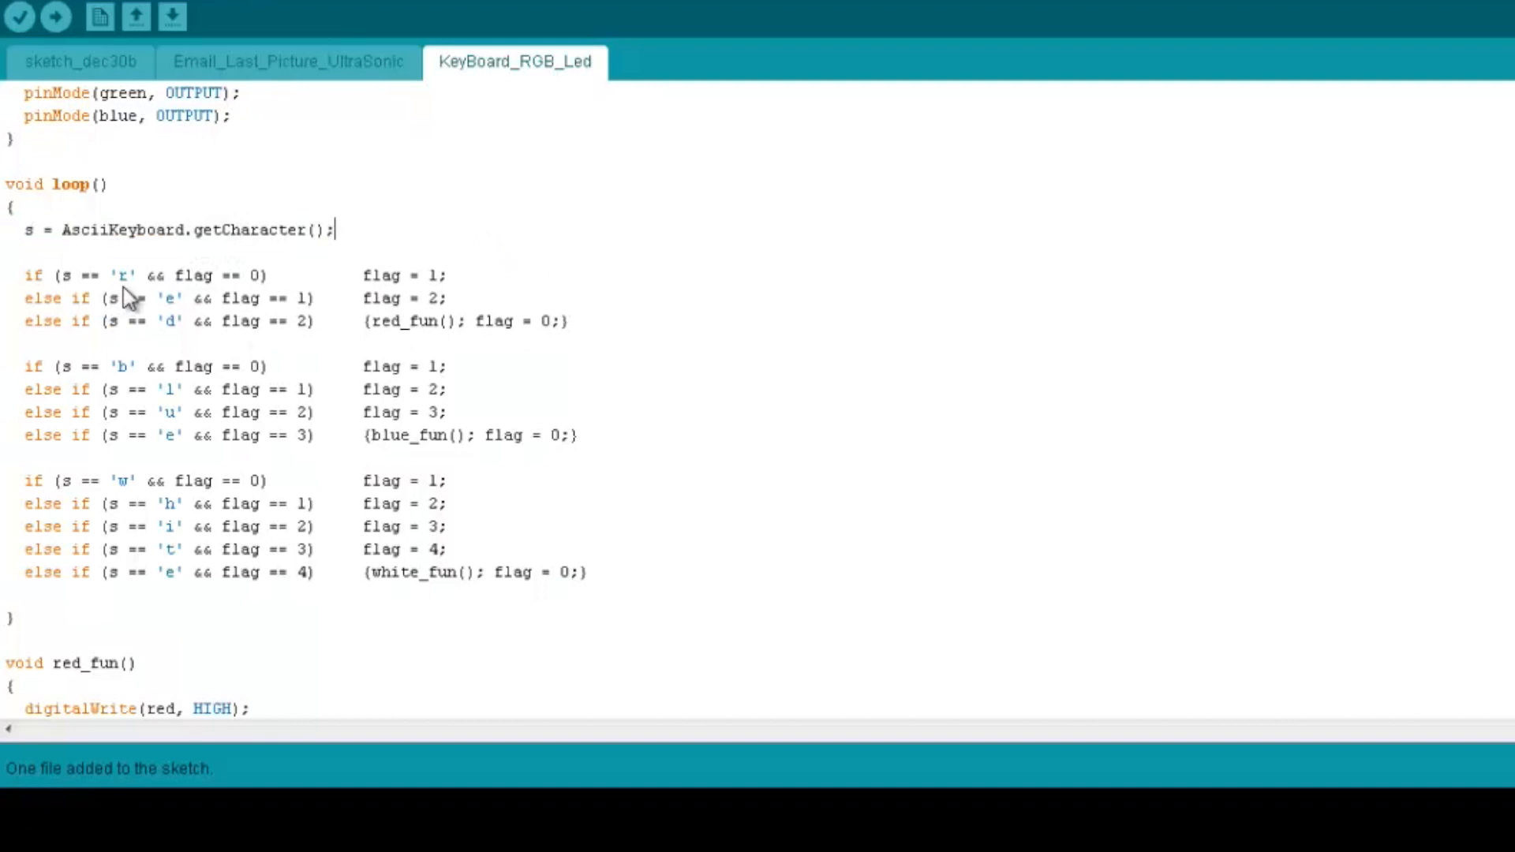
{"action": "mouse_move", "coordinate": [294, 298]}
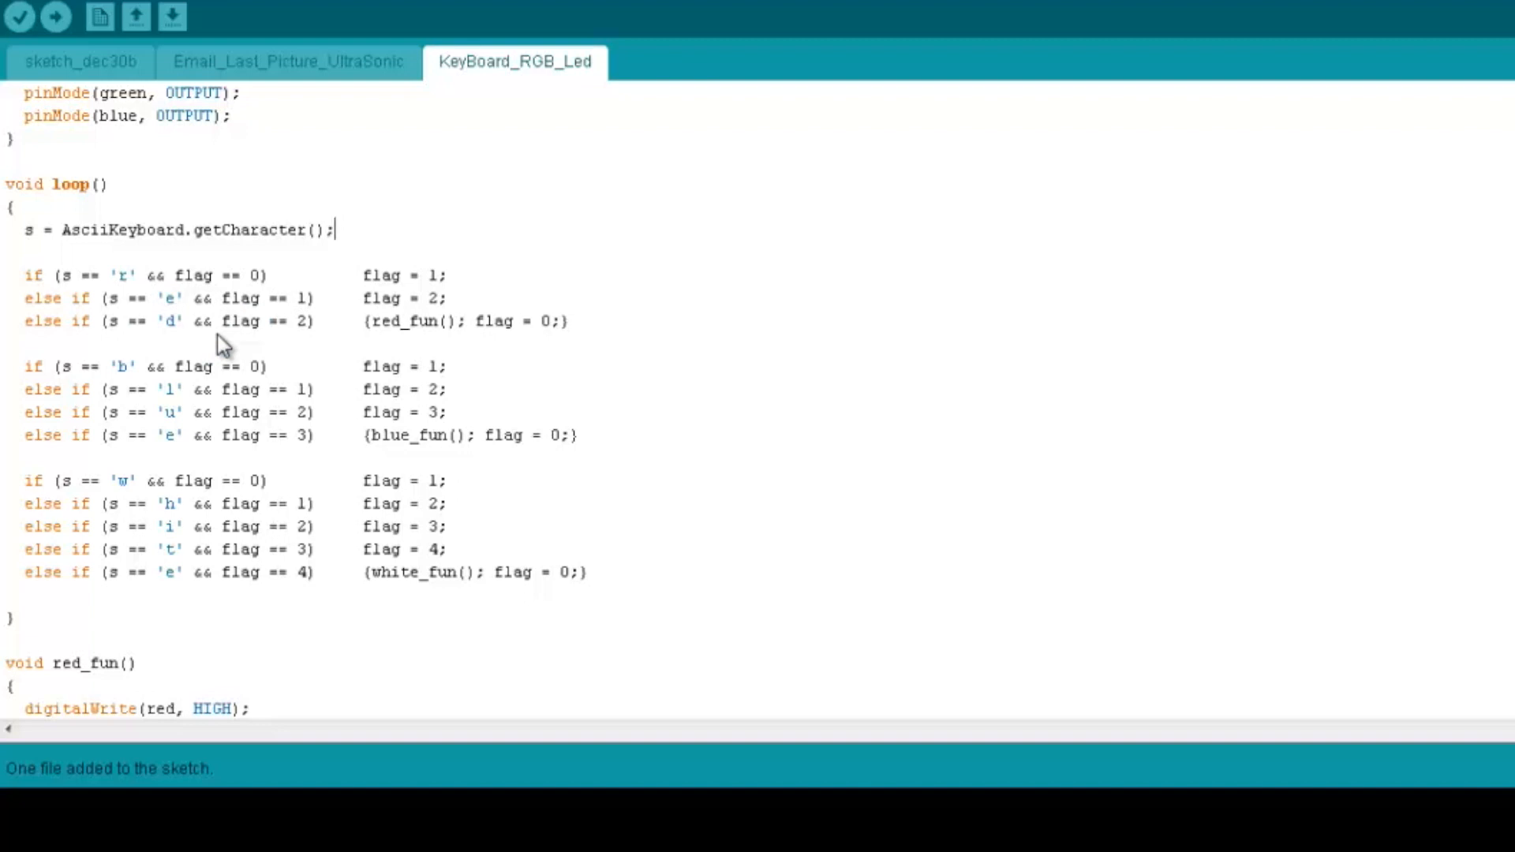
{"action": "double_click", "coordinate": [206, 275]}
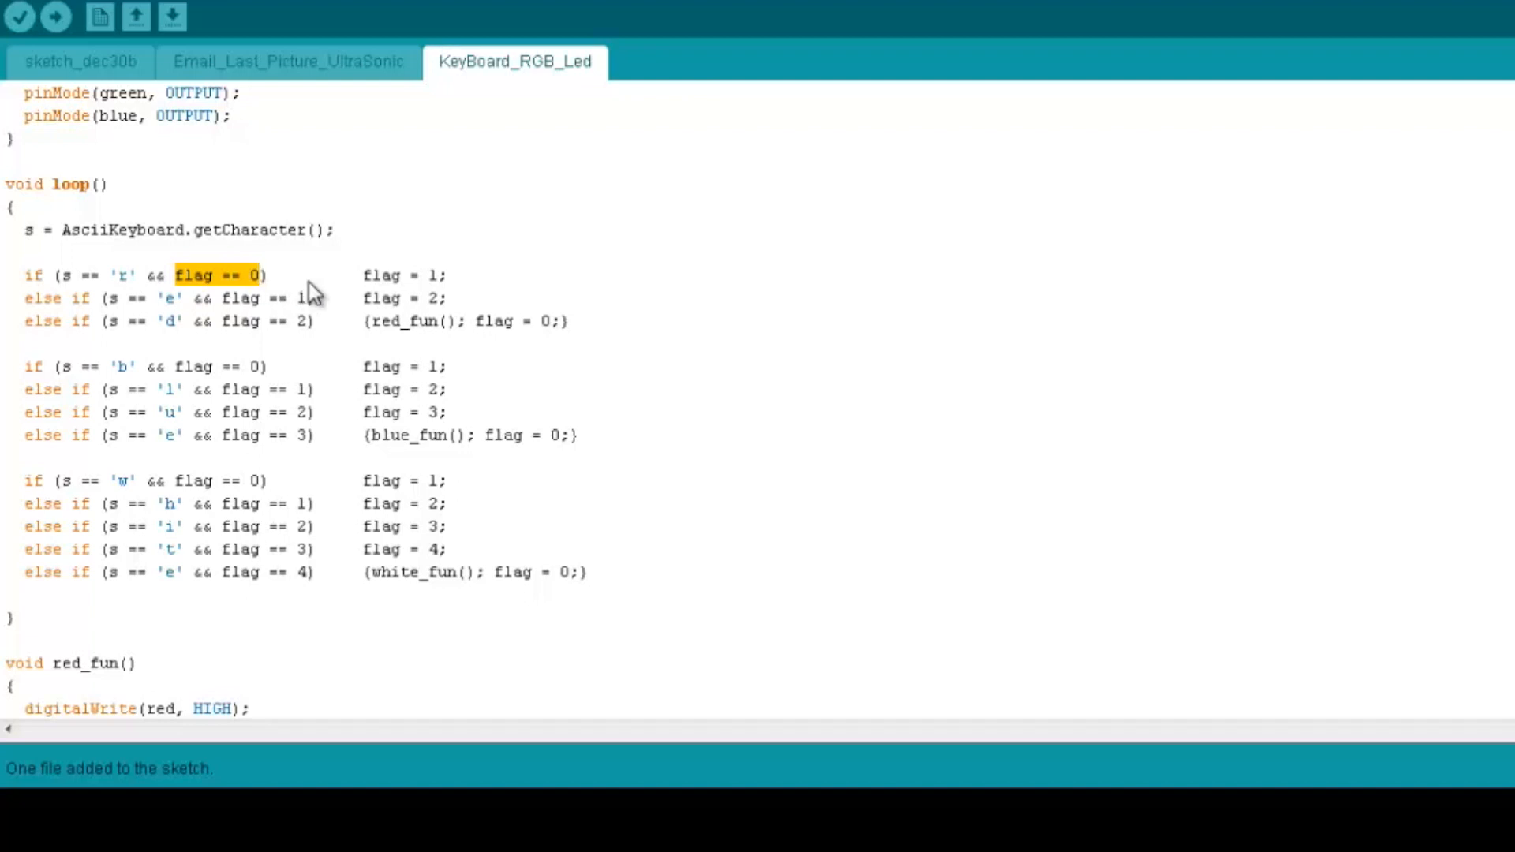
{"action": "mouse_move", "coordinate": [430, 285]}
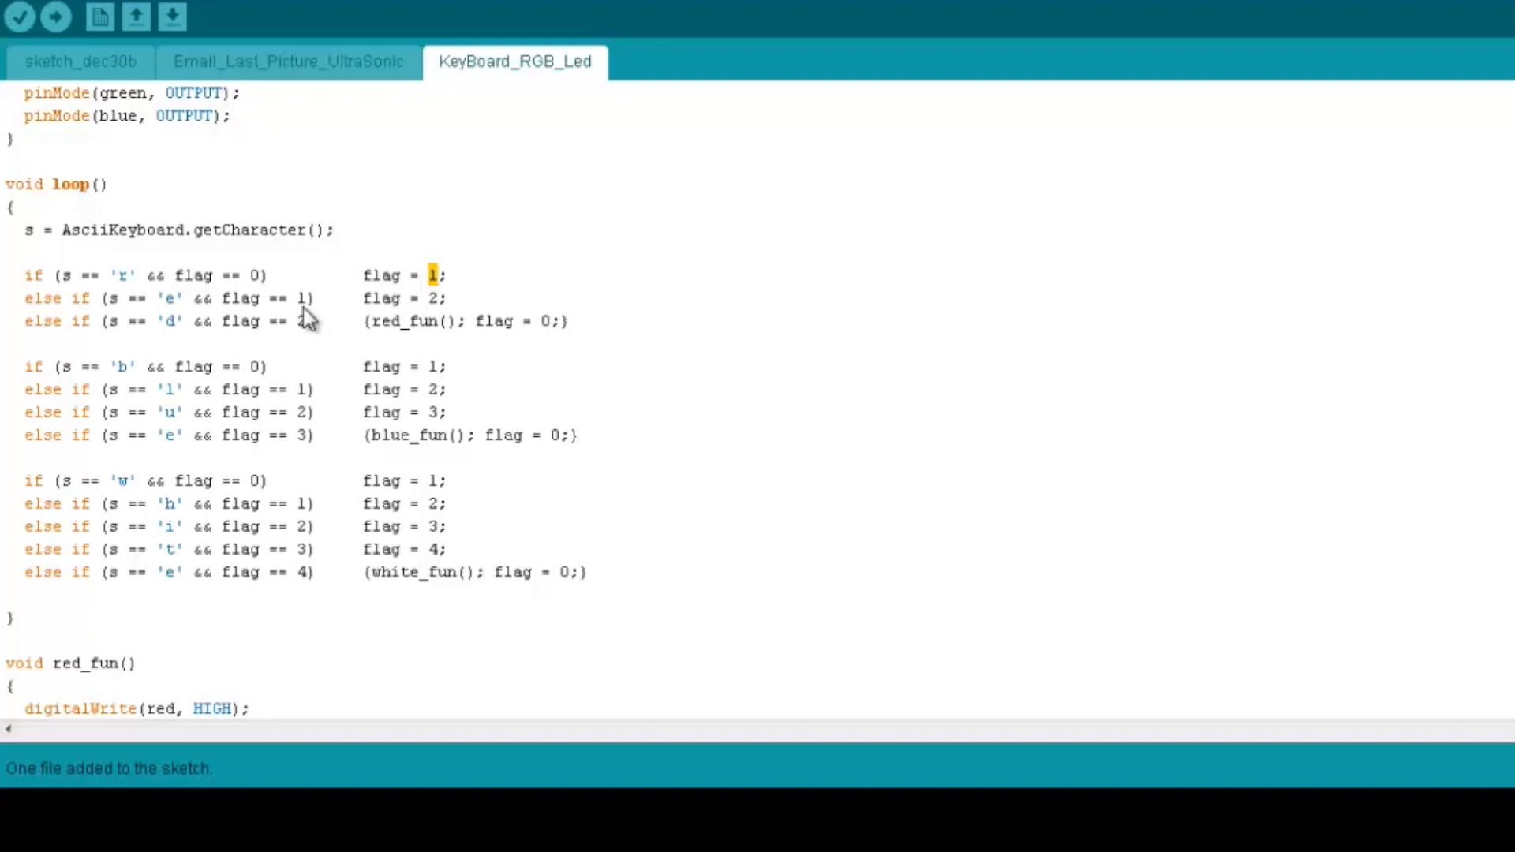
{"action": "mouse_move", "coordinate": [183, 309]}
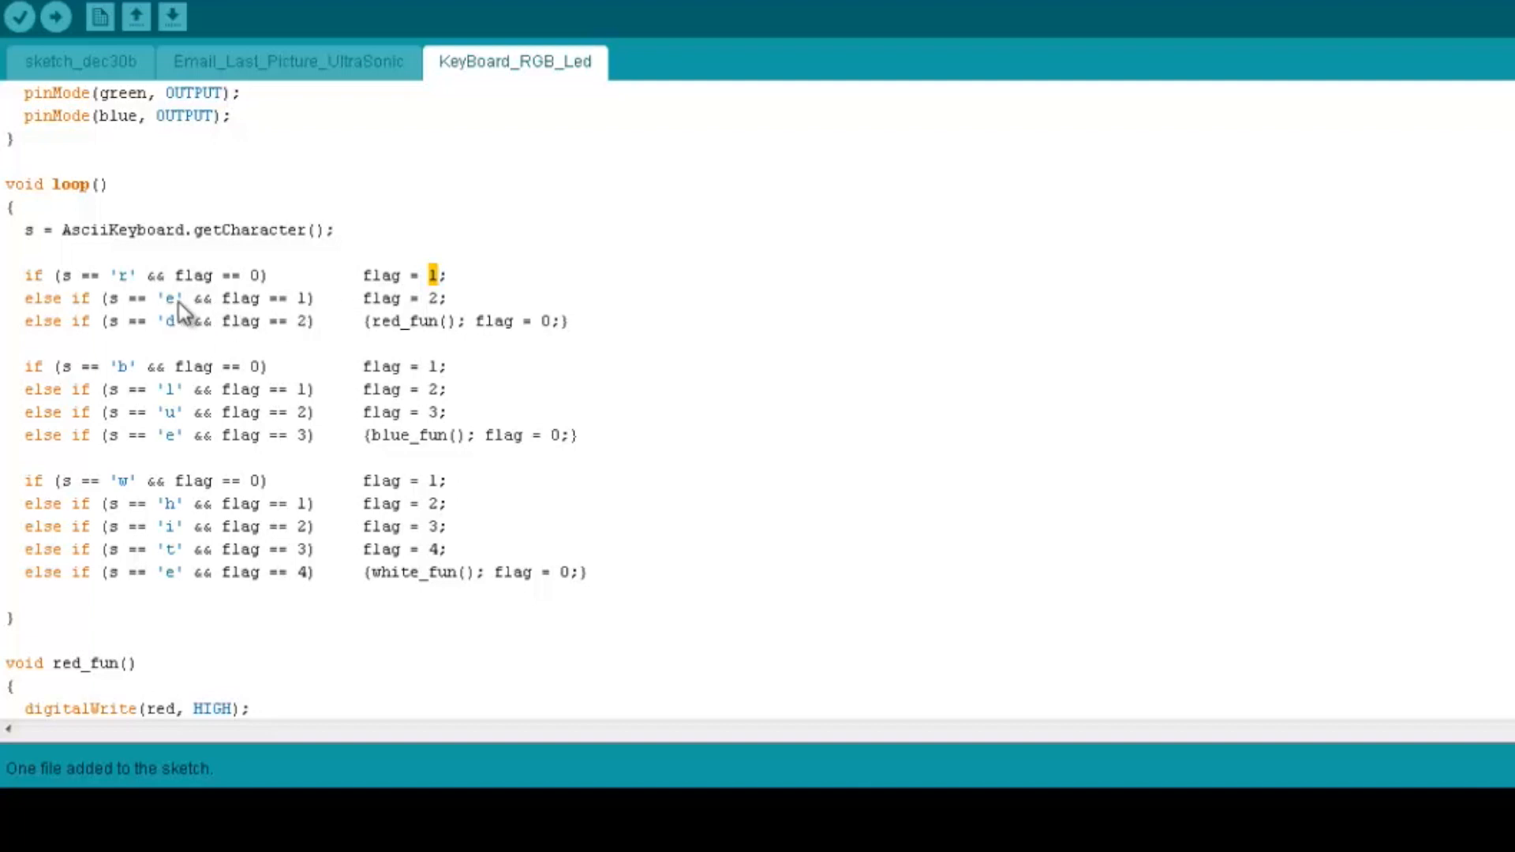
{"action": "mouse_move", "coordinate": [214, 322]}
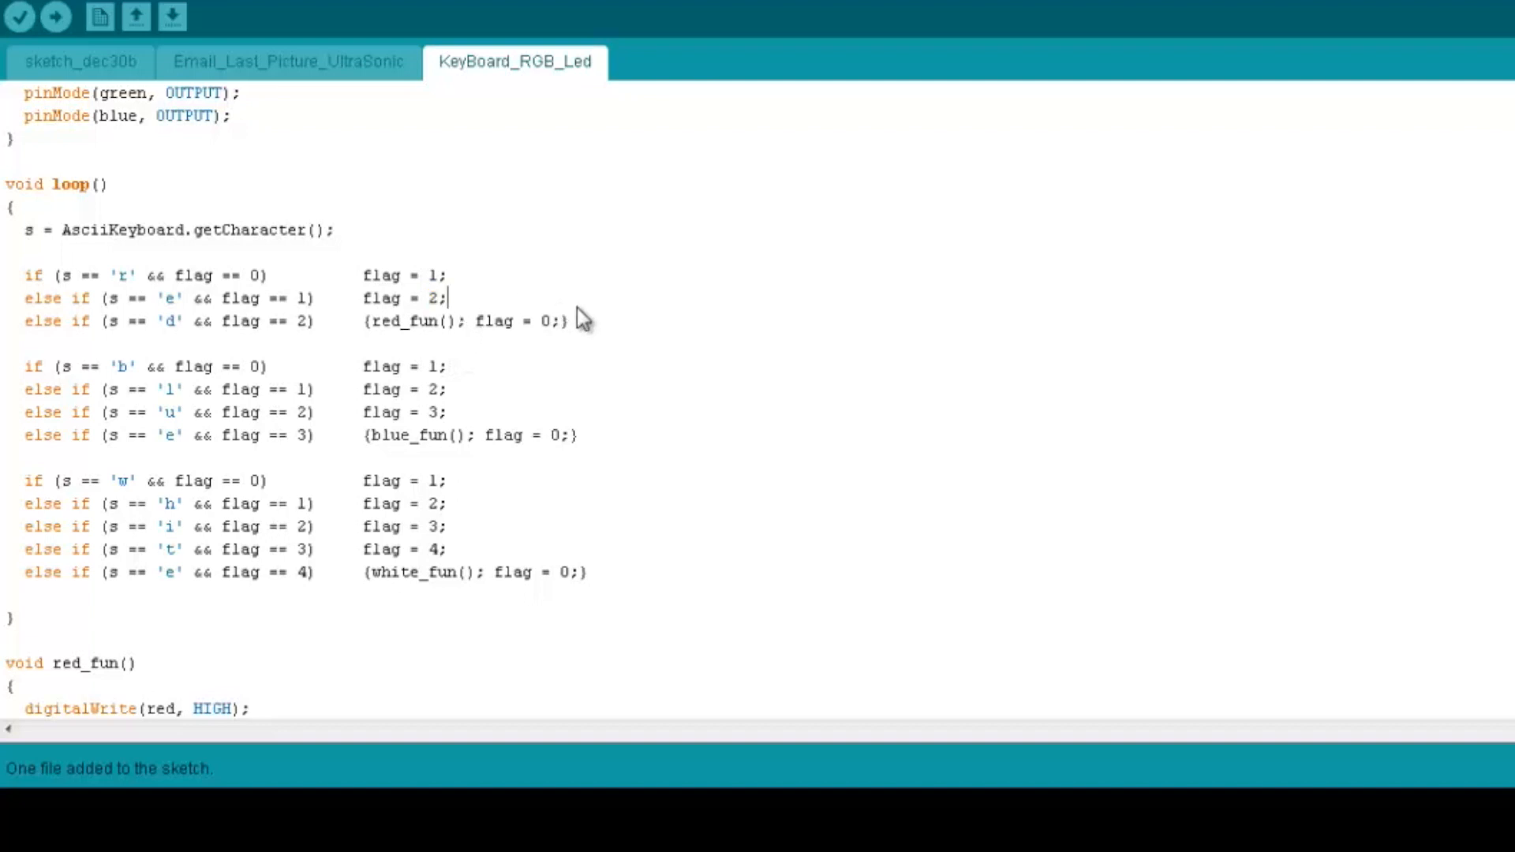
{"action": "mouse_move", "coordinate": [302, 550]}
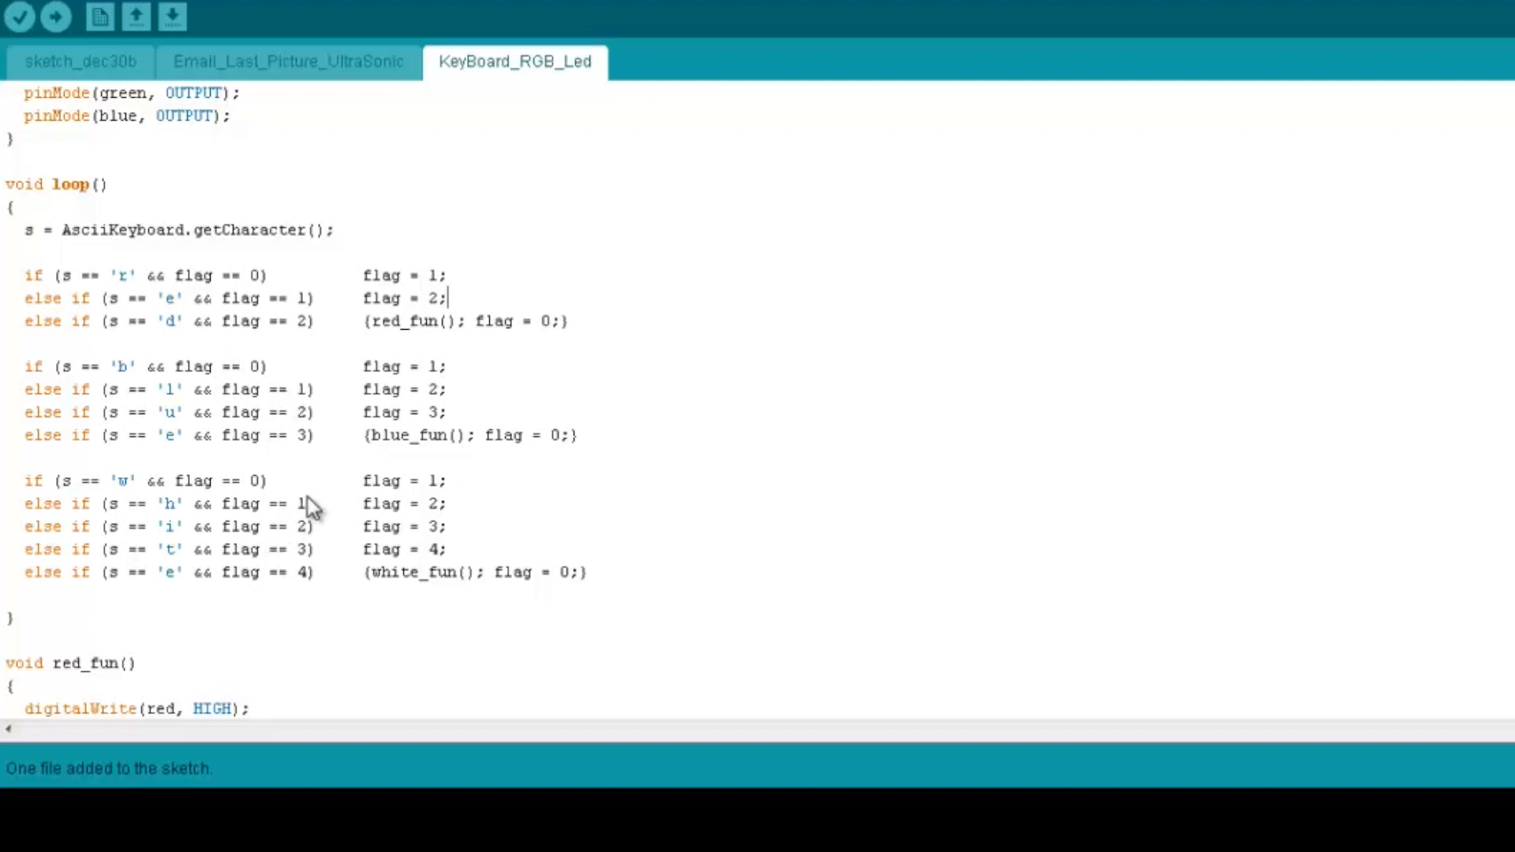
{"action": "mouse_move", "coordinate": [339, 508]}
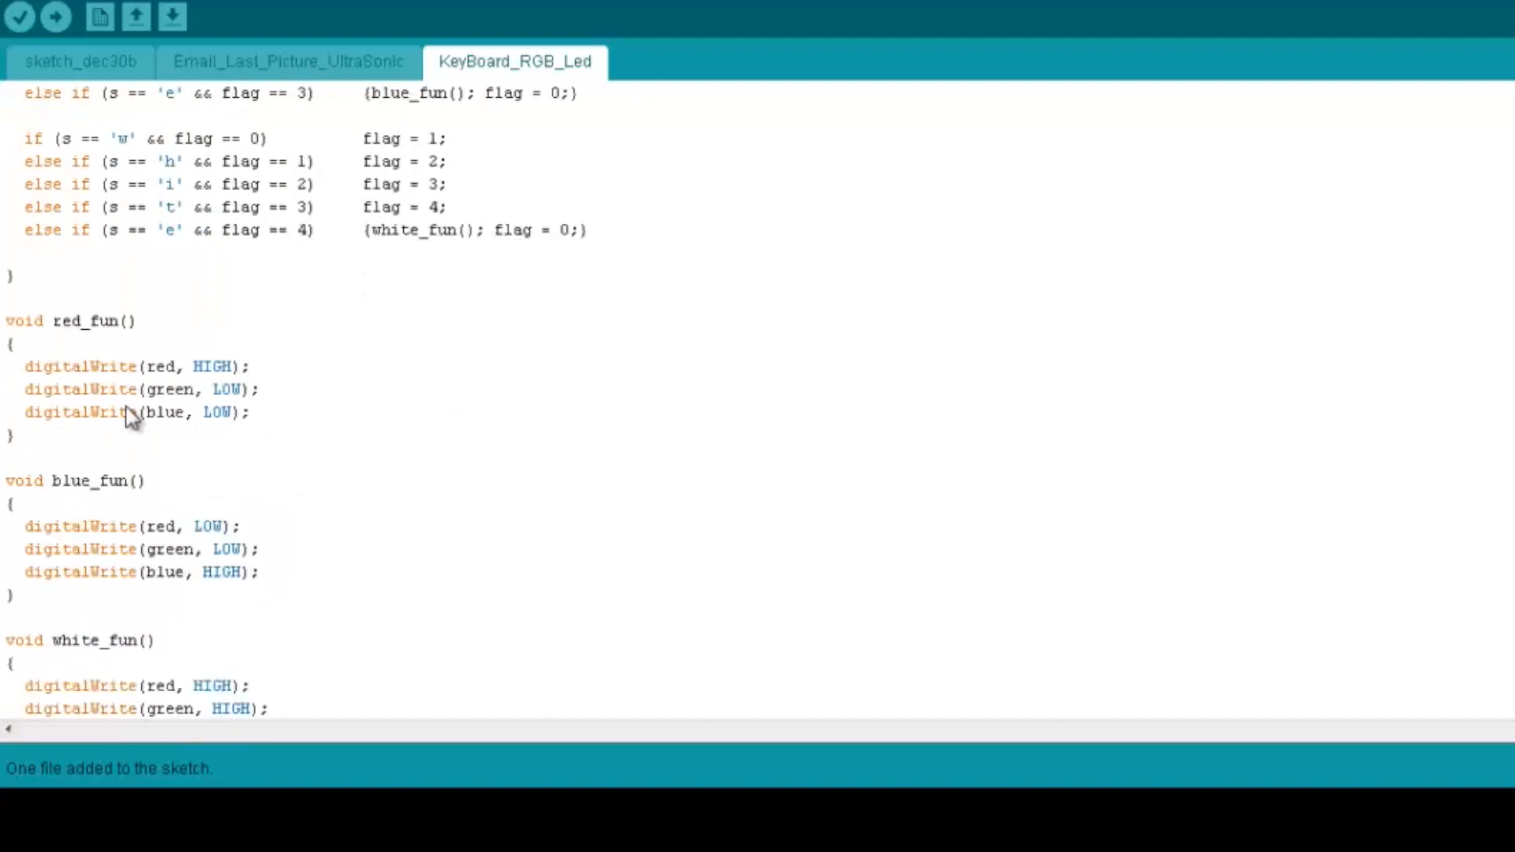
{"action": "mouse_move", "coordinate": [212, 387]}
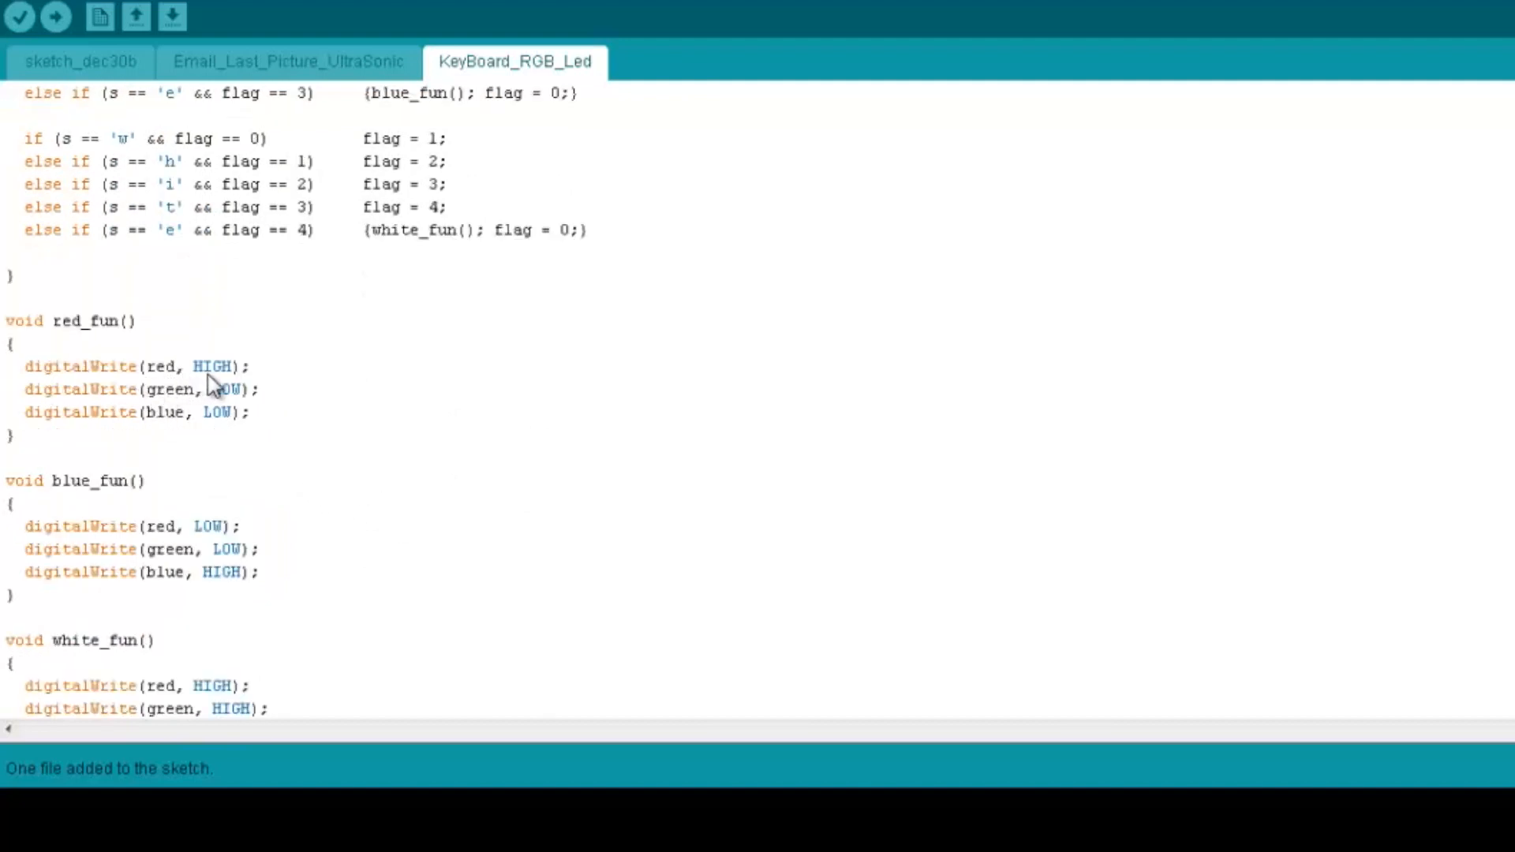
{"action": "mouse_move", "coordinate": [220, 430]}
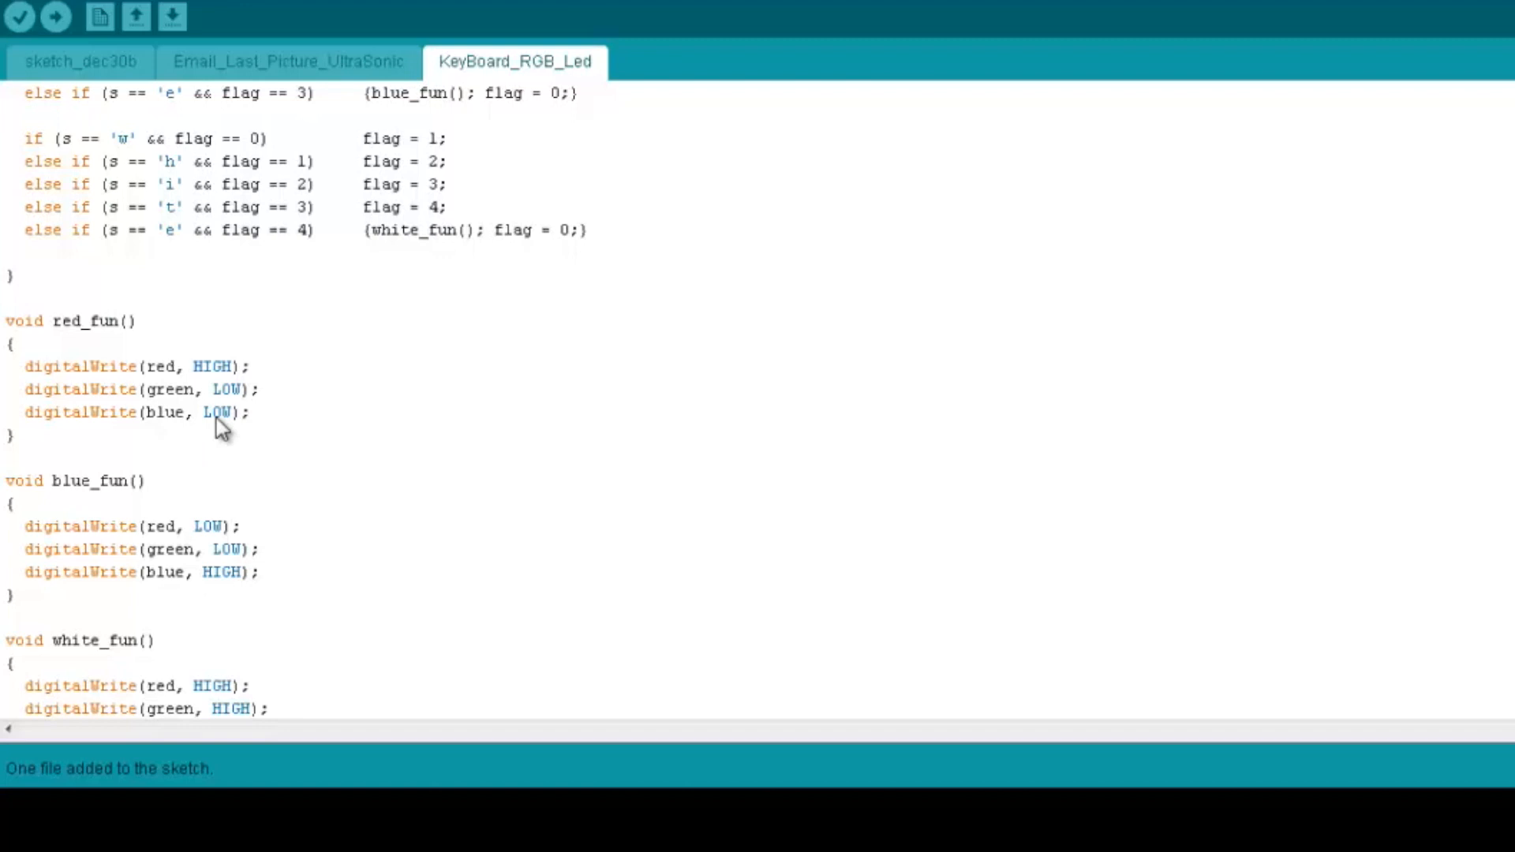
{"action": "scroll", "scroll_direction": "down", "scroll_amount": 3}
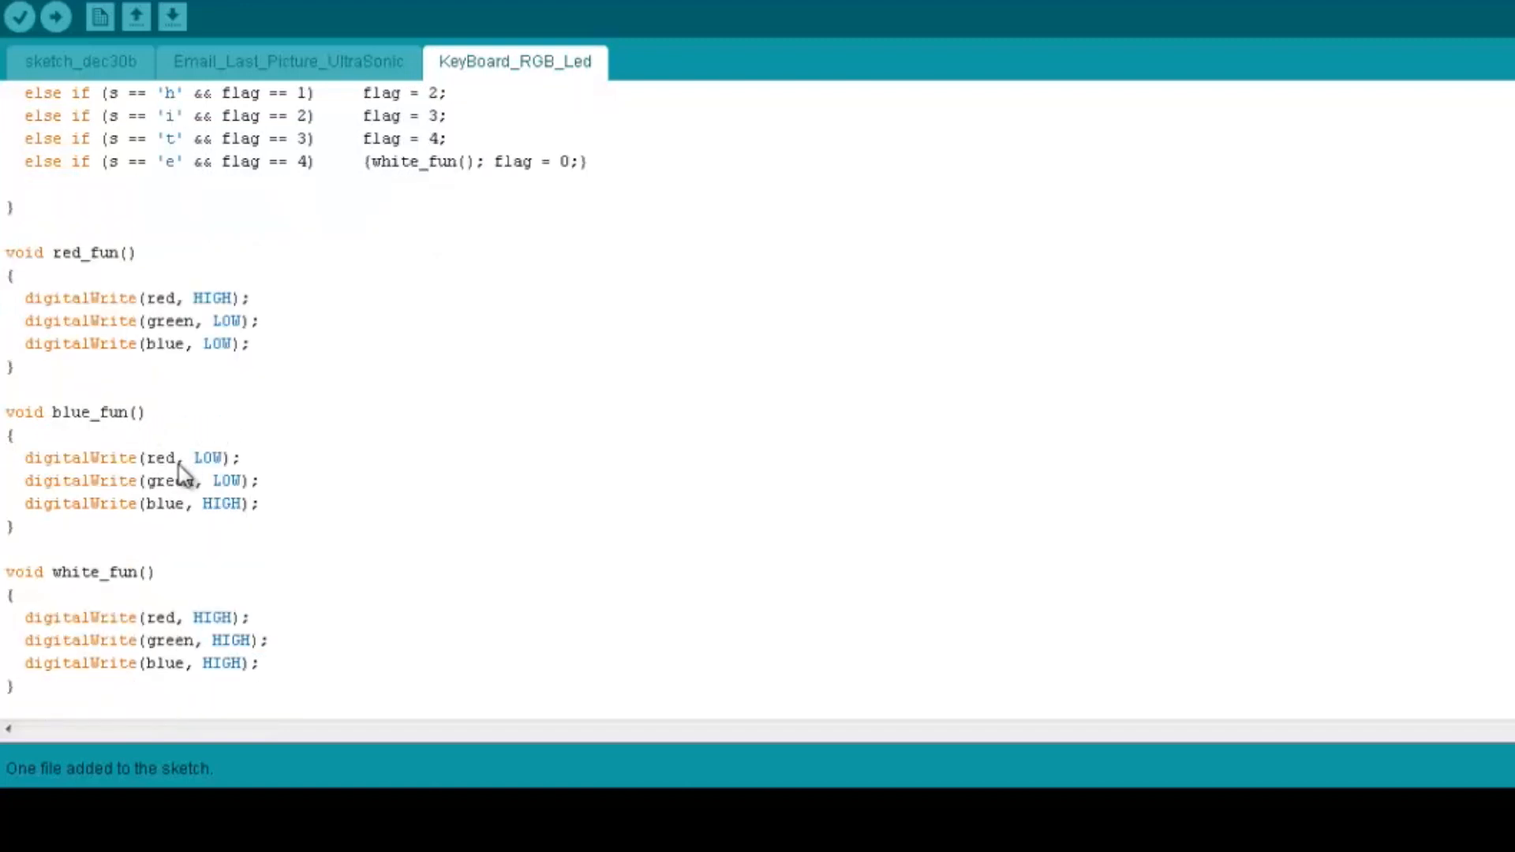
{"action": "scroll", "scroll_direction": "up", "scroll_amount": 3}
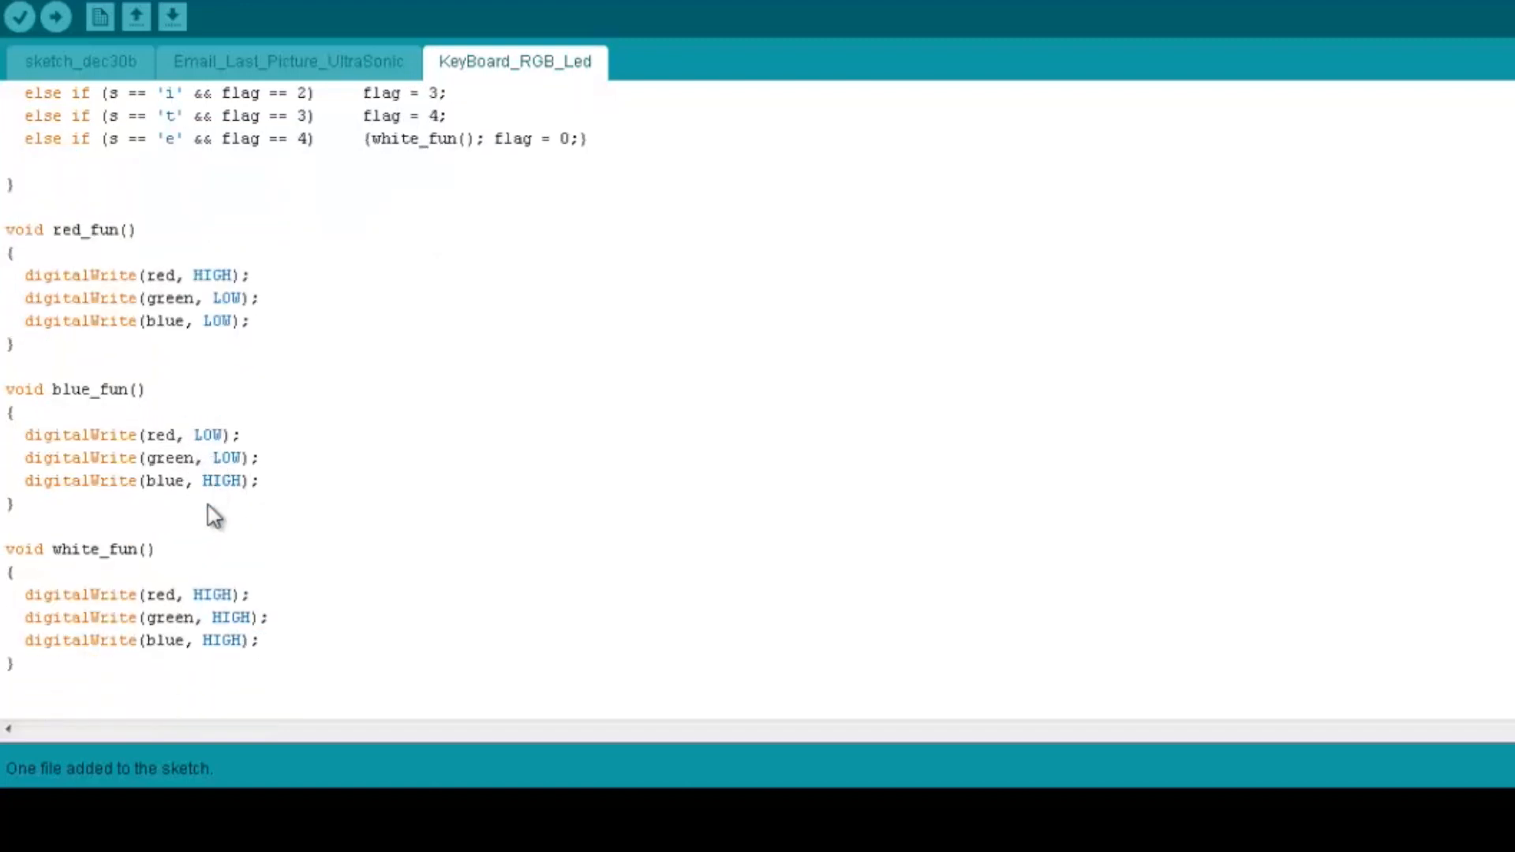
{"action": "mouse_move", "coordinate": [290, 664]}
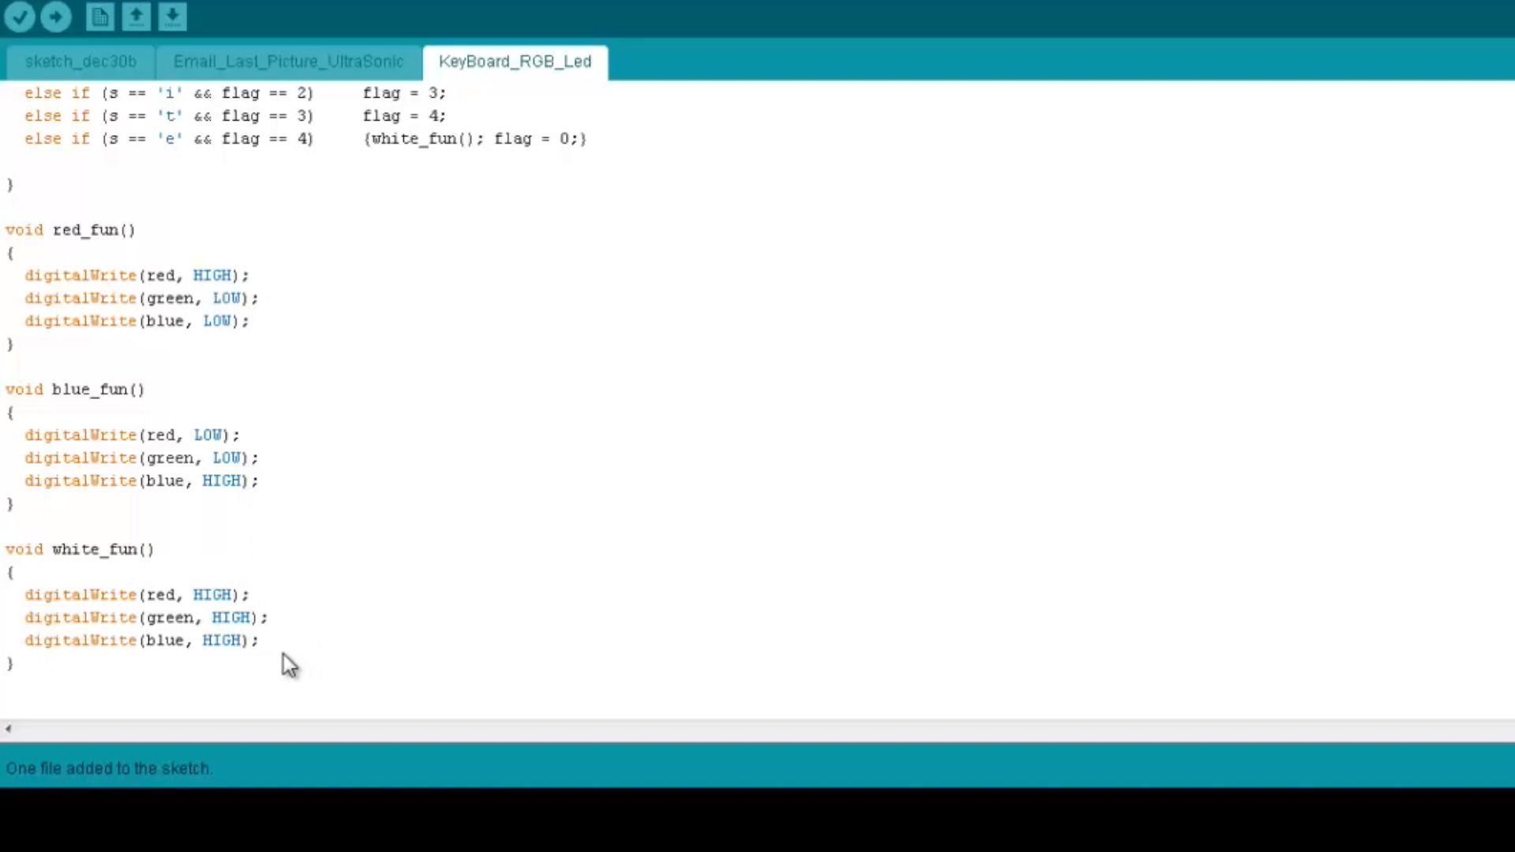